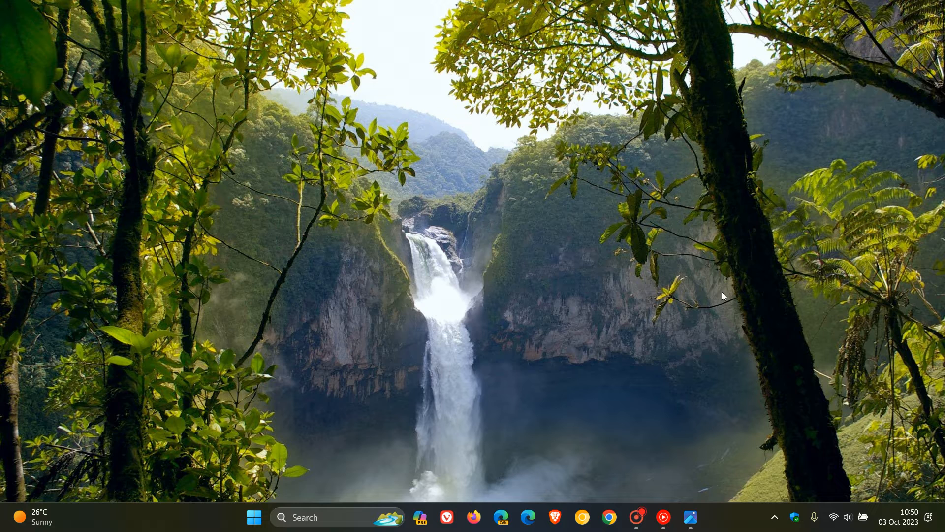
mouse_move(614, 220)
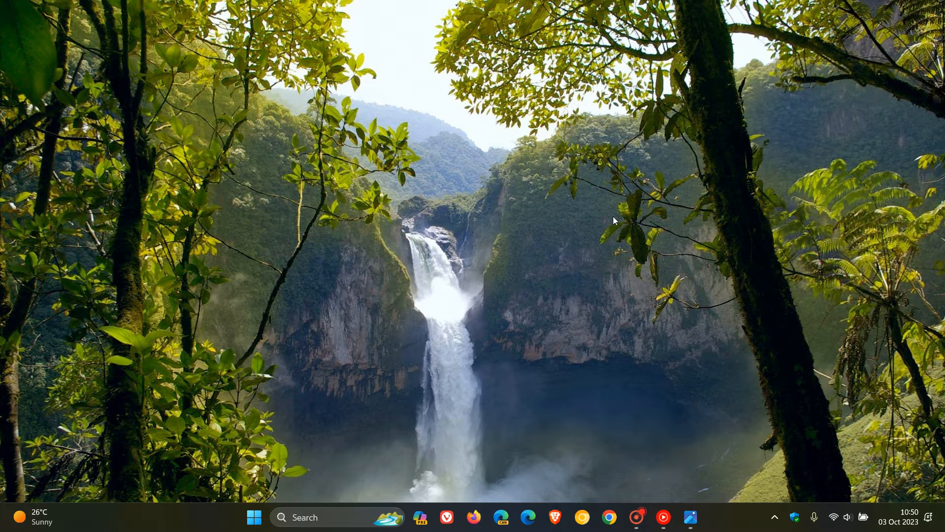
mouse_move(580, 236)
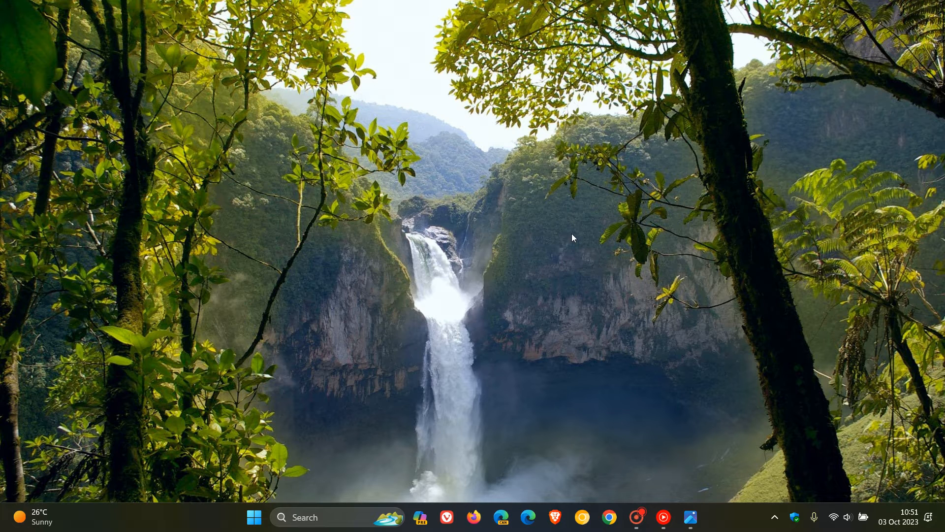
Step: Launch Outlook (new) from the Start menu's All apps list, under O
click(254, 518)
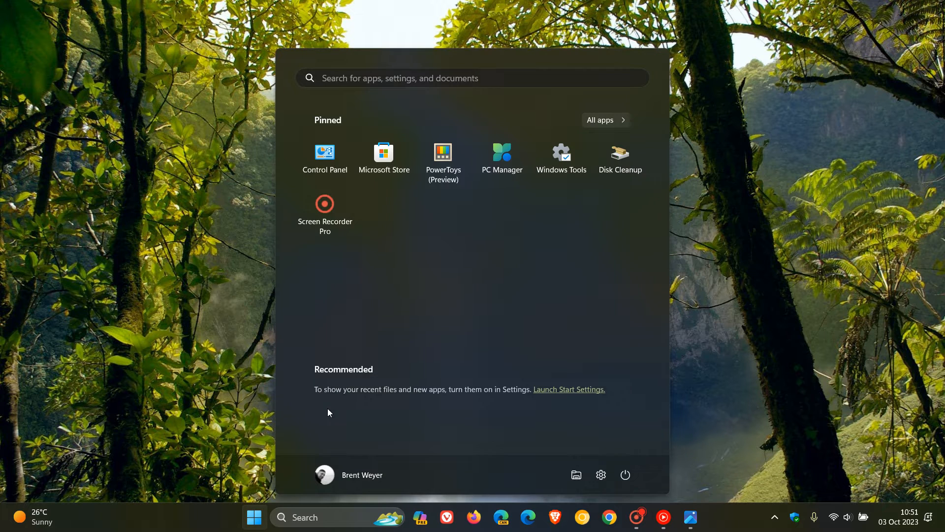
click(604, 120)
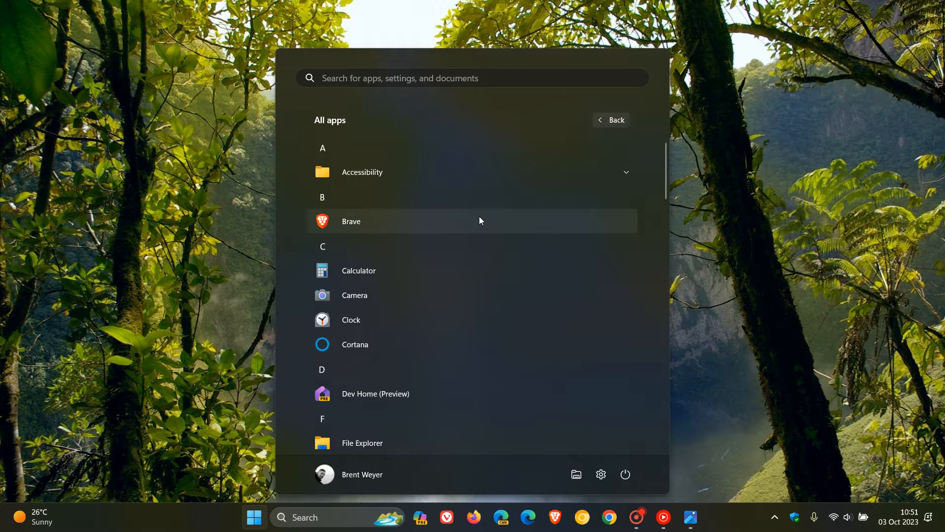
scroll(down, 3)
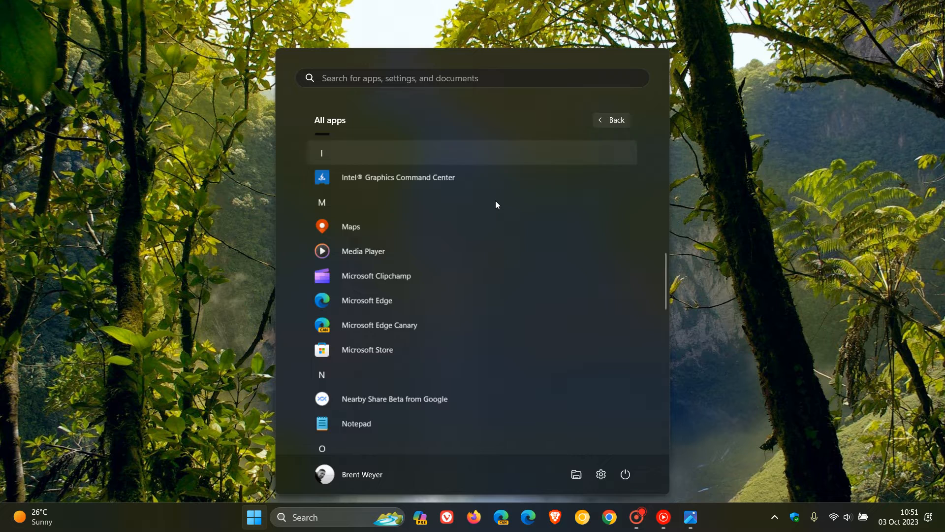
scroll(down, 3)
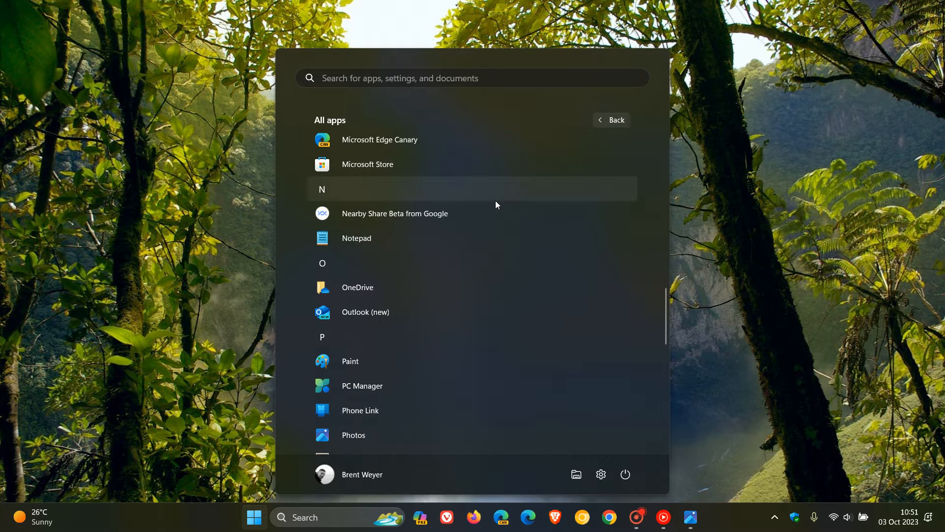
mouse_move(419, 311)
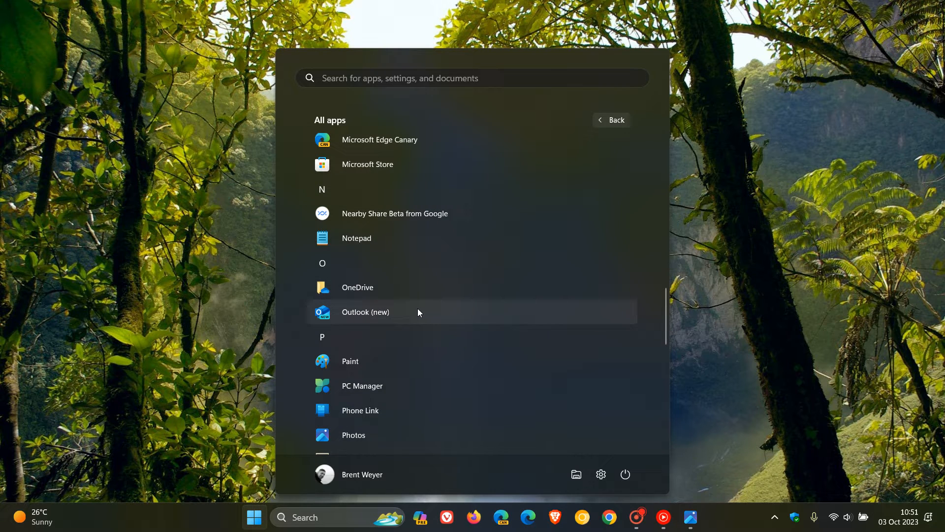
mouse_move(330, 324)
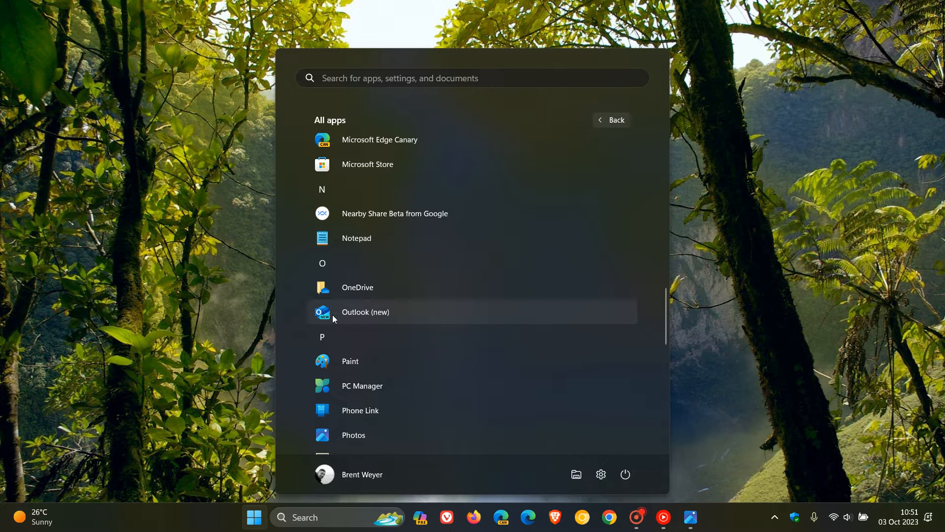
mouse_move(355, 319)
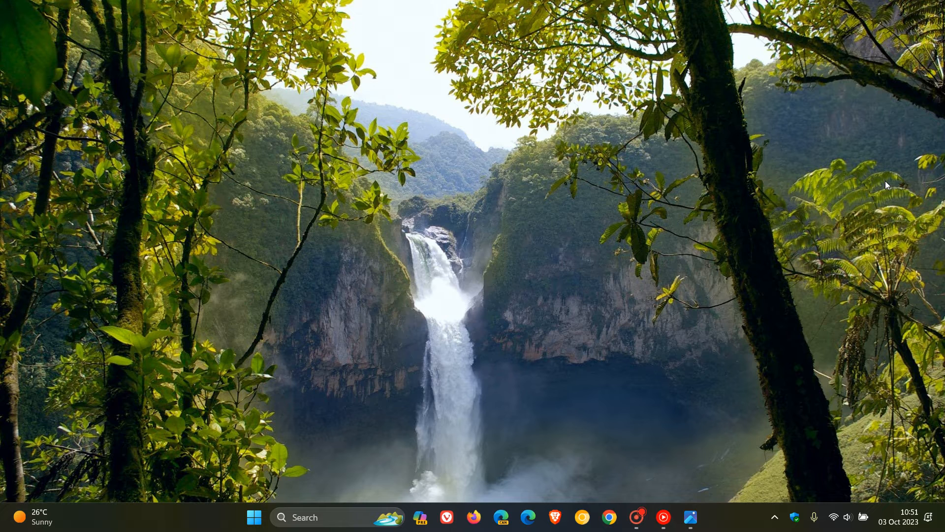
click(704, 518)
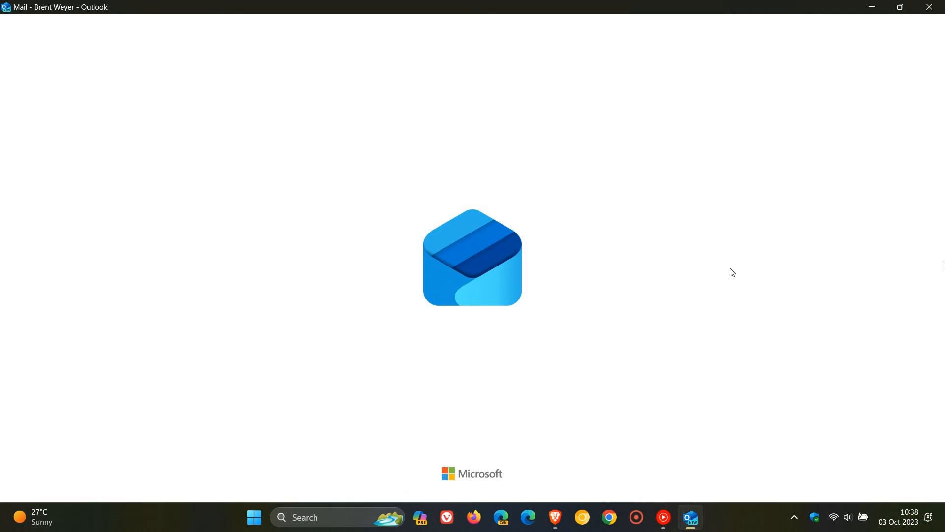
mouse_move(331, 218)
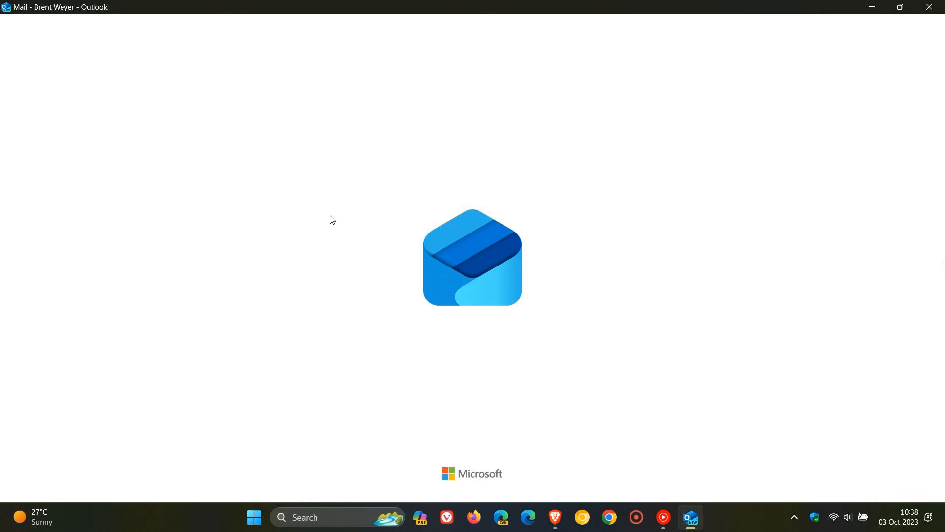
mouse_move(613, 355)
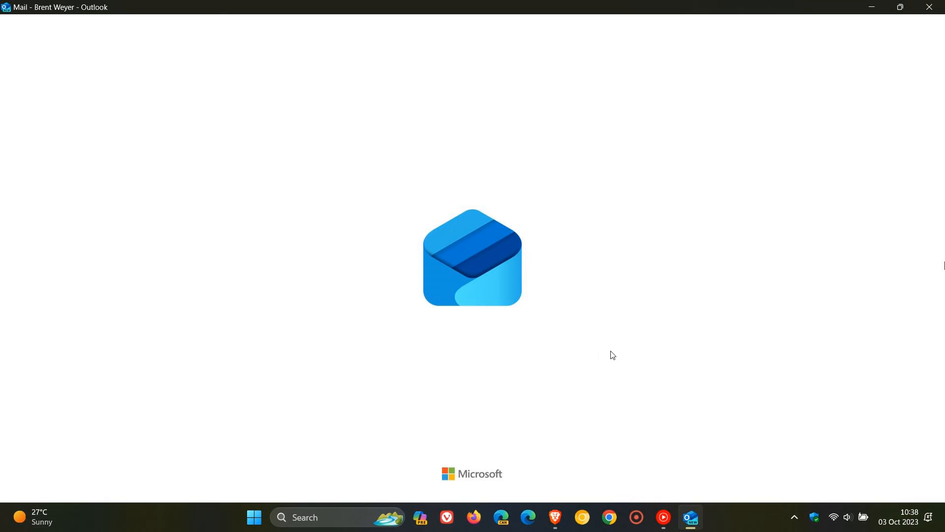
mouse_move(636, 284)
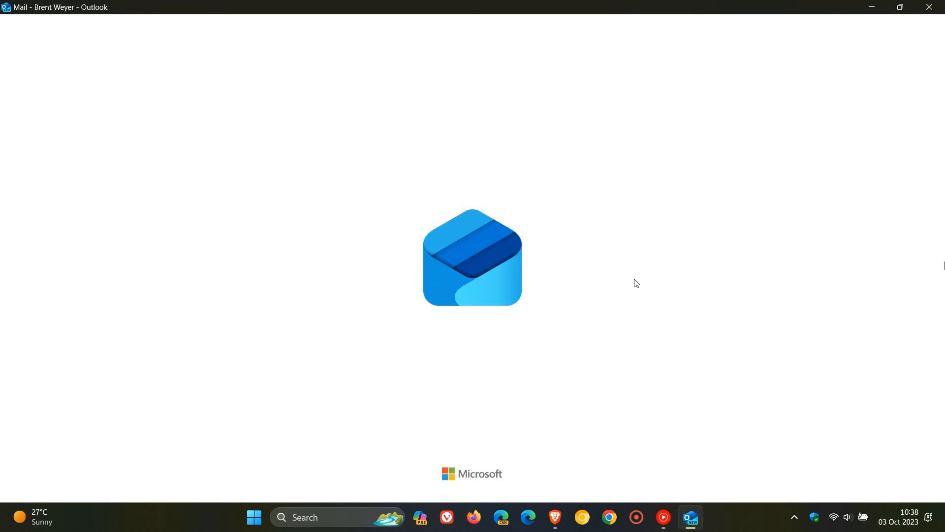
mouse_move(661, 306)
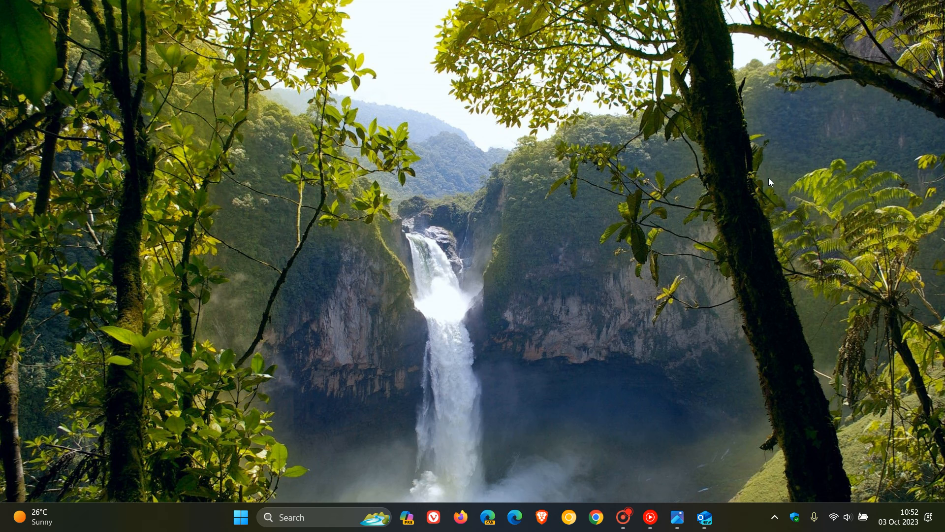
mouse_move(701, 235)
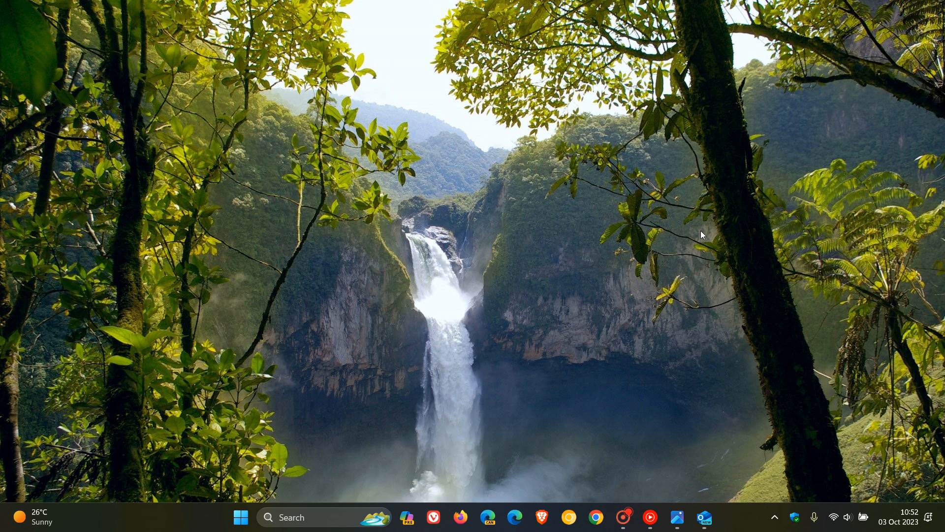
mouse_move(616, 235)
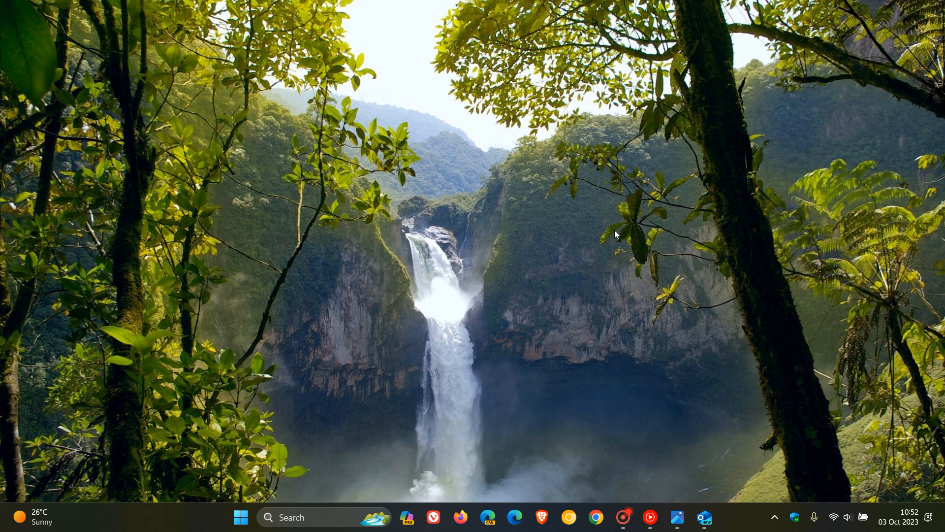